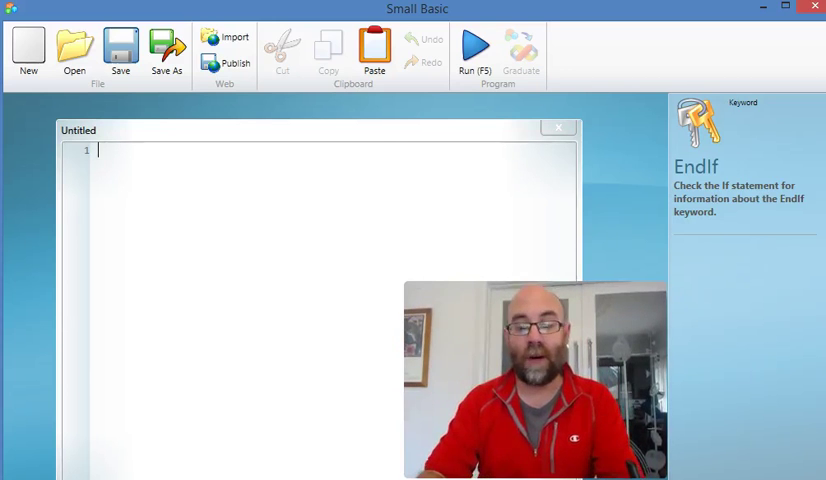
# Step: Write line 1 as number = Math.GetRandomNumber(5), completing Math and GetRandomNumber via IntelliSense
pyautogui.write('number')
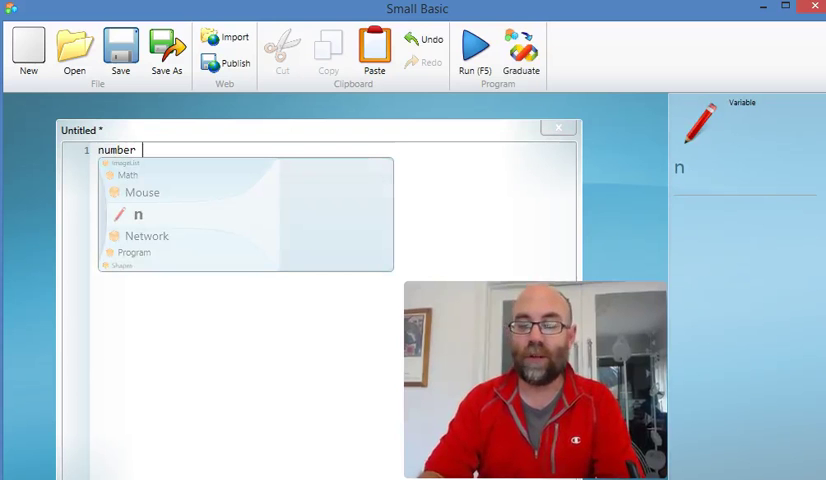
pyautogui.write('= Math')
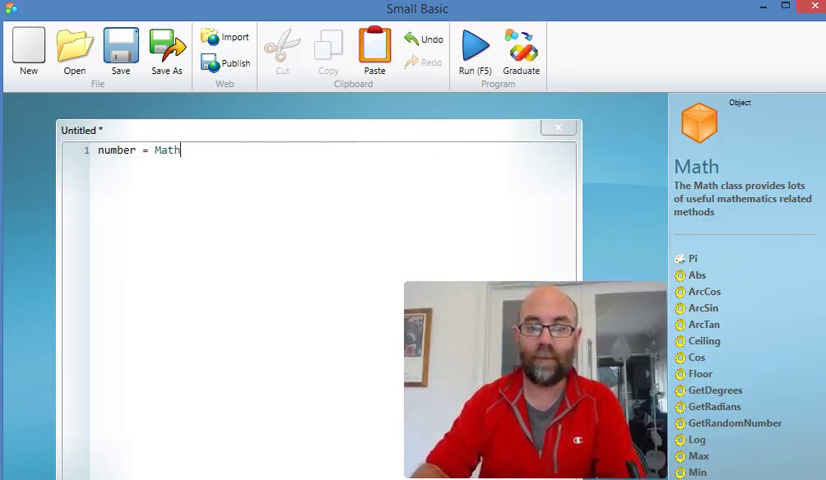
pyautogui.write('.GetRandomNumber')
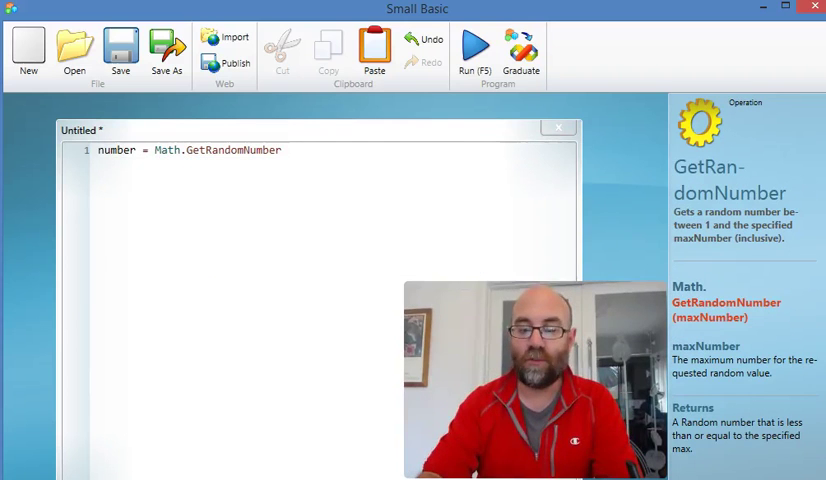
pyautogui.write('(5)')
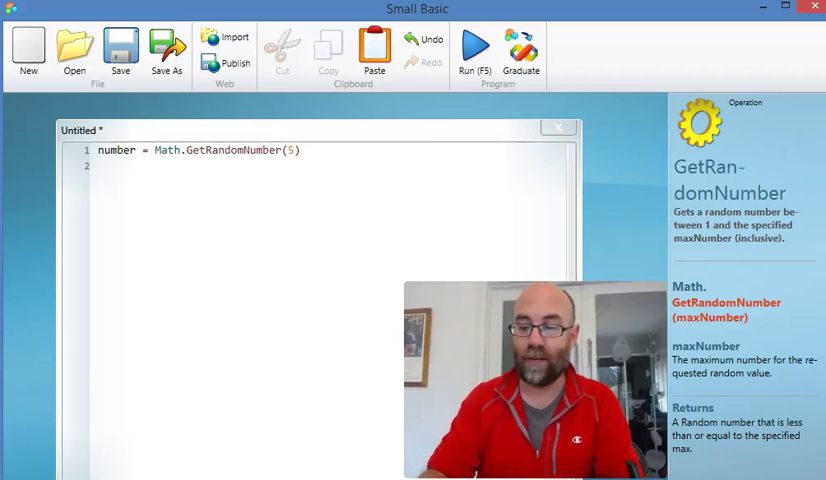
# Step: Add line 2: TextWindow.WriteLine("What is my number?") to prompt the user
pyautogui.write('TextWindow.')
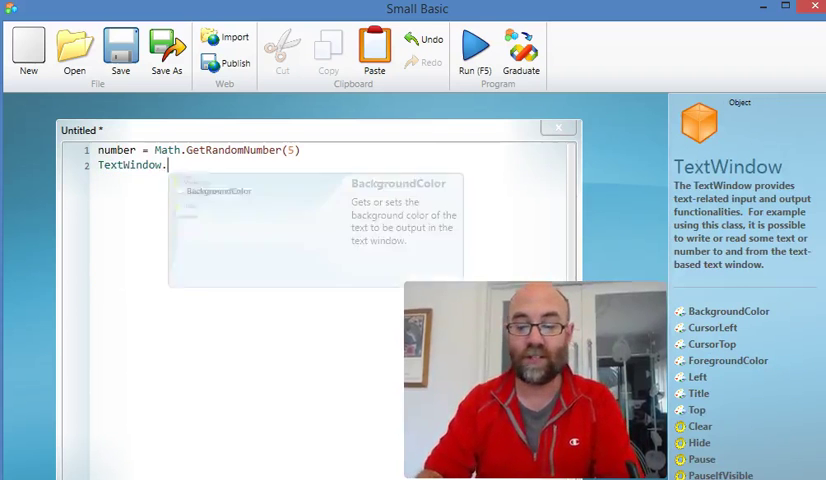
pyautogui.write('WriteLine("')
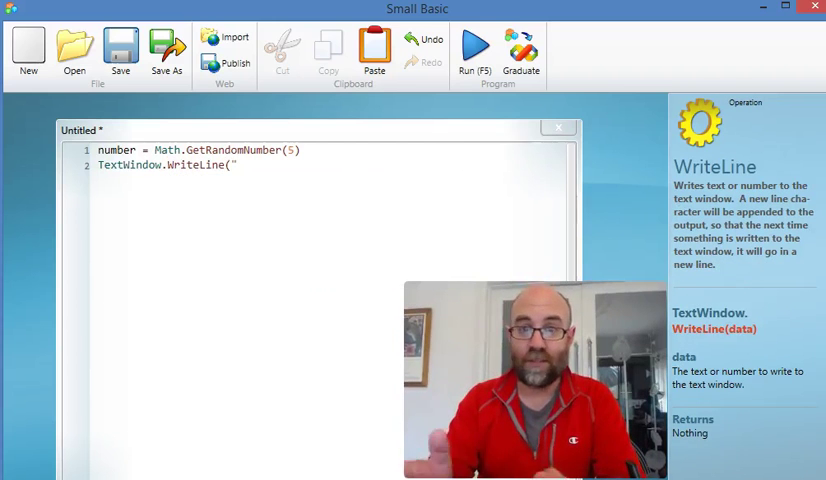
pyautogui.write('What is m')
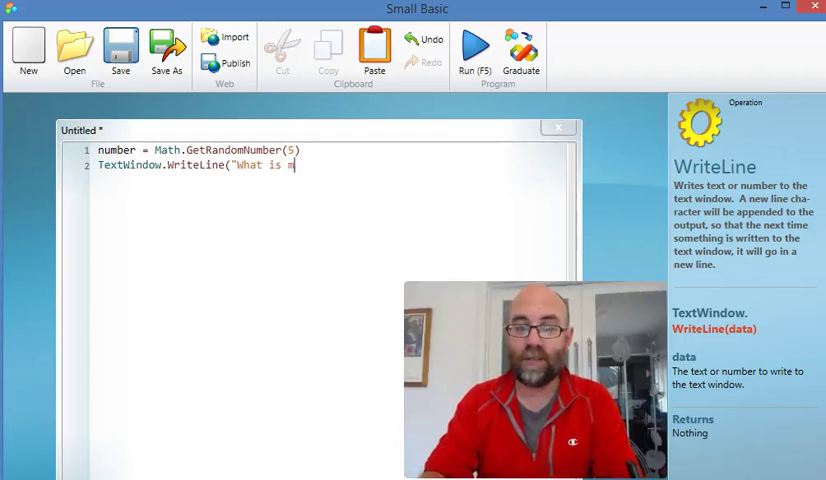
pyautogui.write('y number?")')
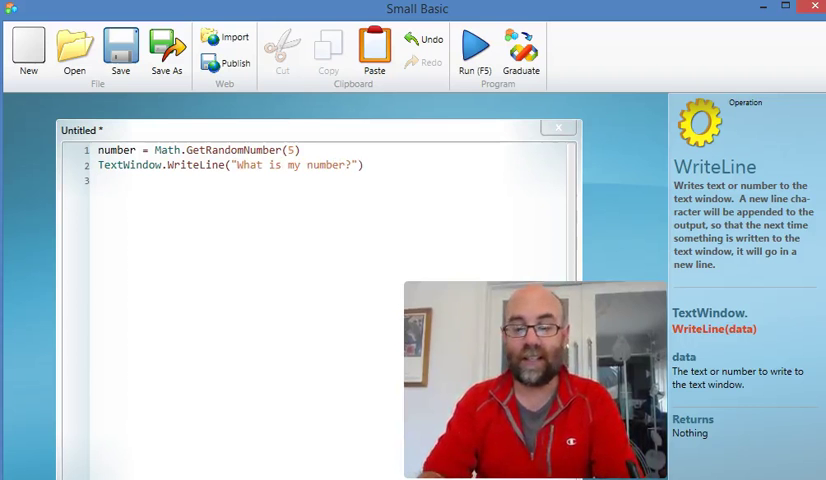
# Step: Add line 3: userAnswer = TextWindow.ReadNumber() and view the ReadNumber description
pyautogui.write('useransse')
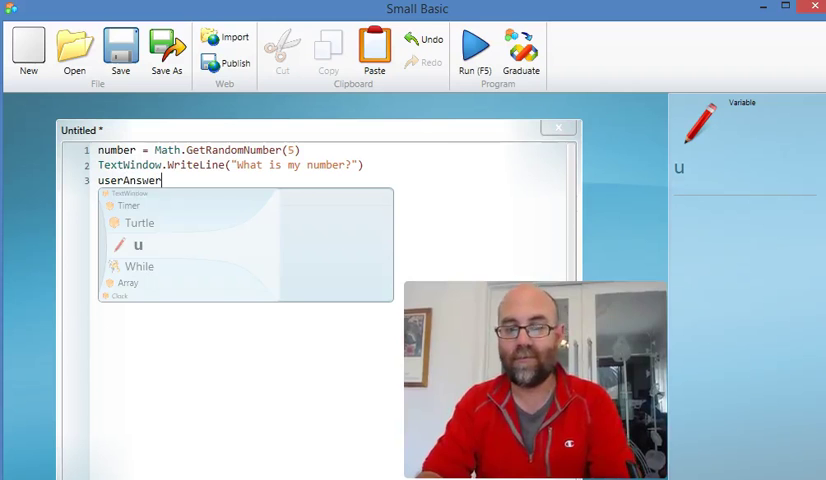
pyautogui.write('= T')
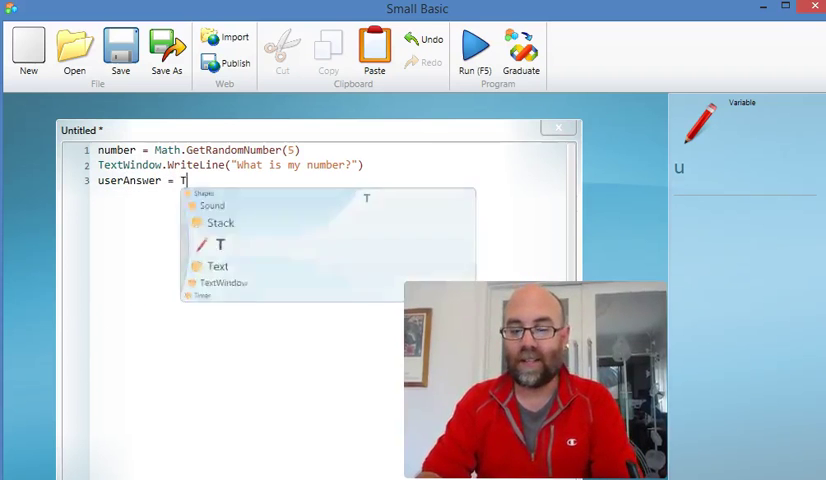
pyautogui.write('extWindow.')
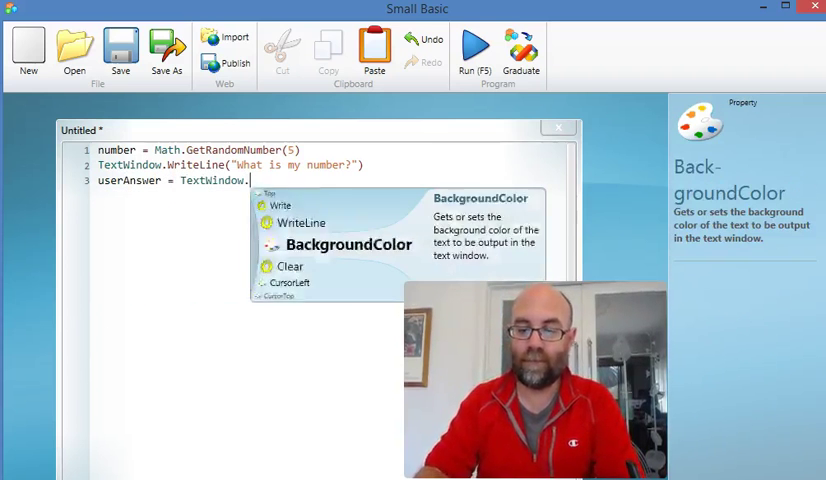
pyautogui.write('ReadNumber()')
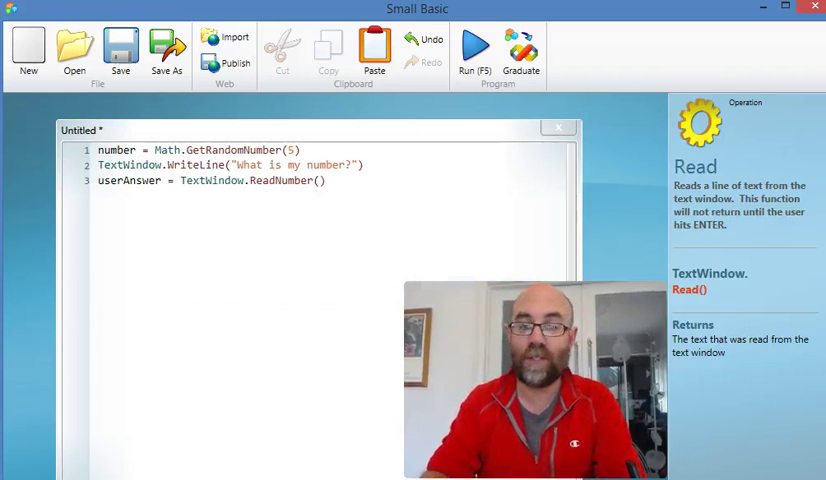
pyautogui.click(322, 180)
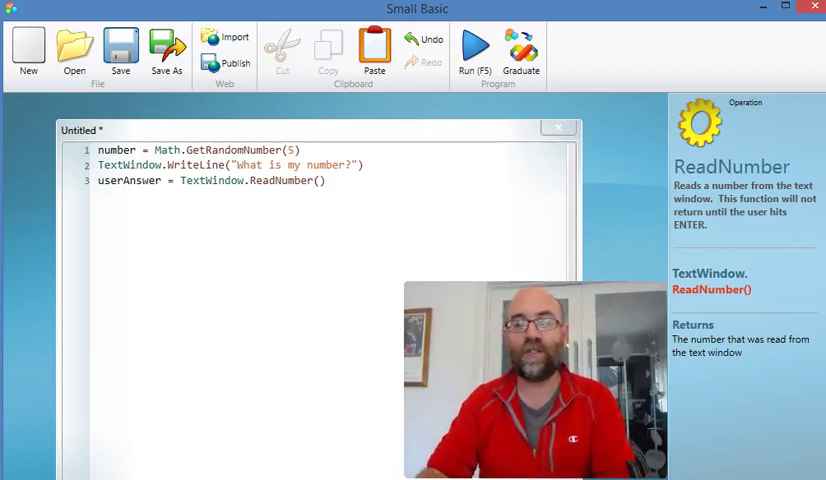
# Step: Start the condition with If userAnswer = number Then
pyautogui.press('Enter')
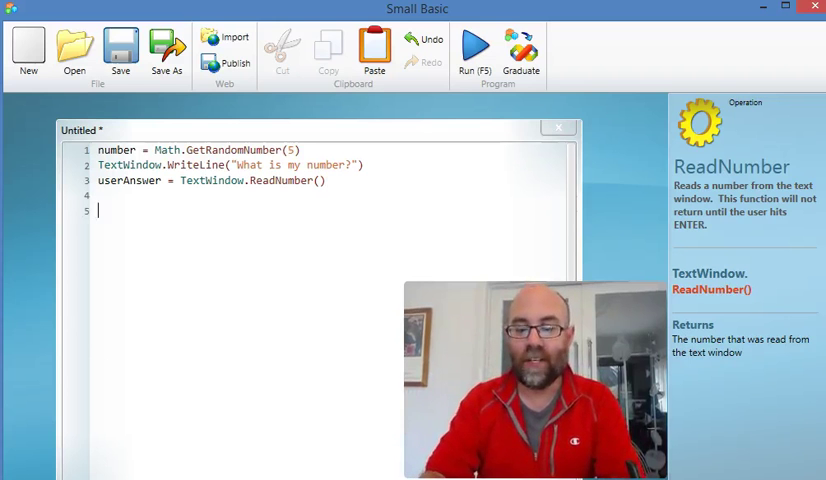
pyautogui.write('If userAnswer =')
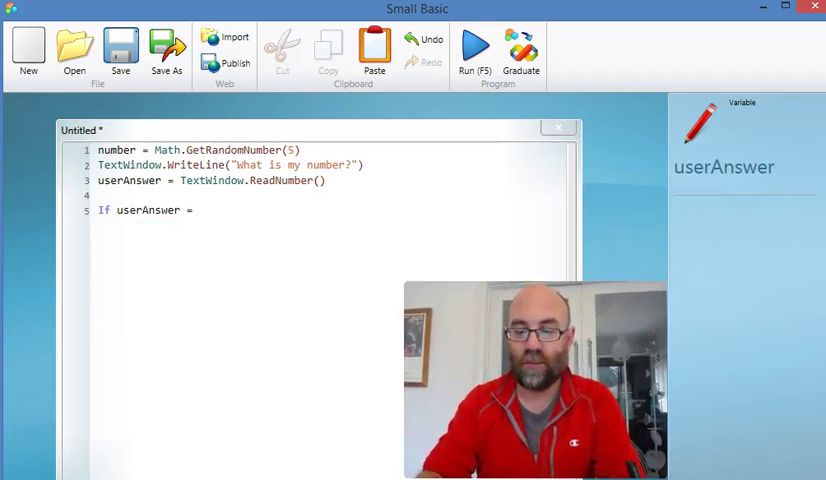
pyautogui.write('number')
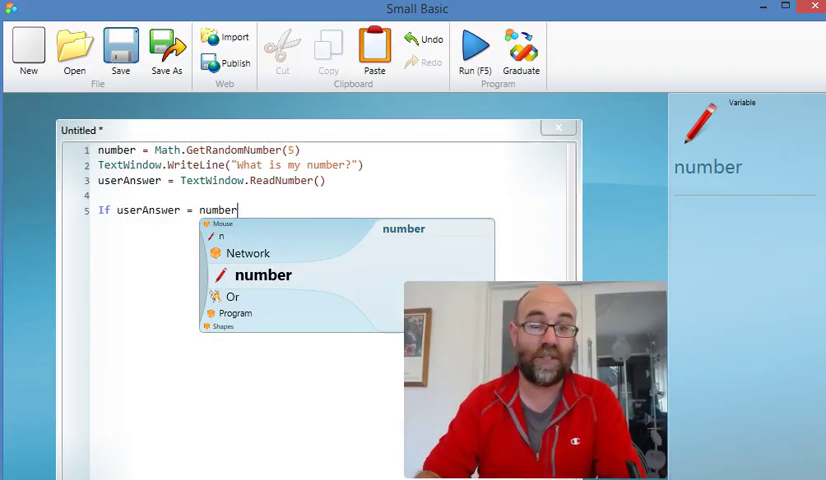
pyautogui.write('then')
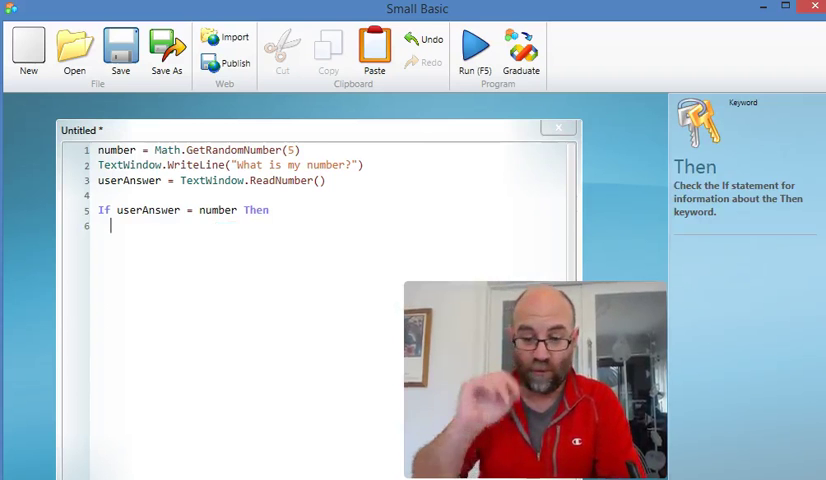
# Step: Under the If, write TextWindow.WriteLine("Yes") and move to the next line
pyautogui.write('Text')
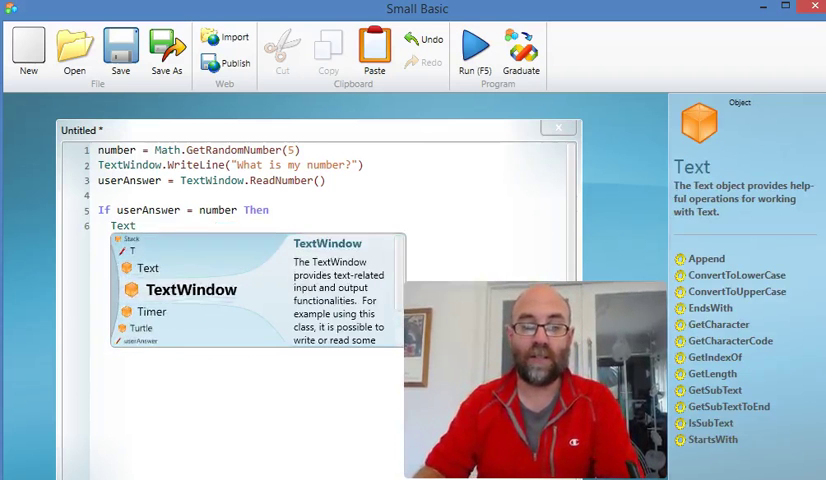
pyautogui.write('.WriteLine("Yes')
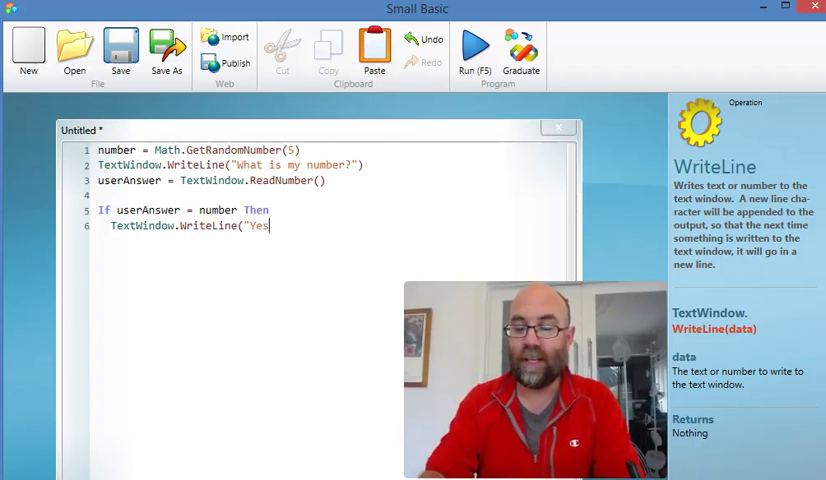
pyautogui.write('"')
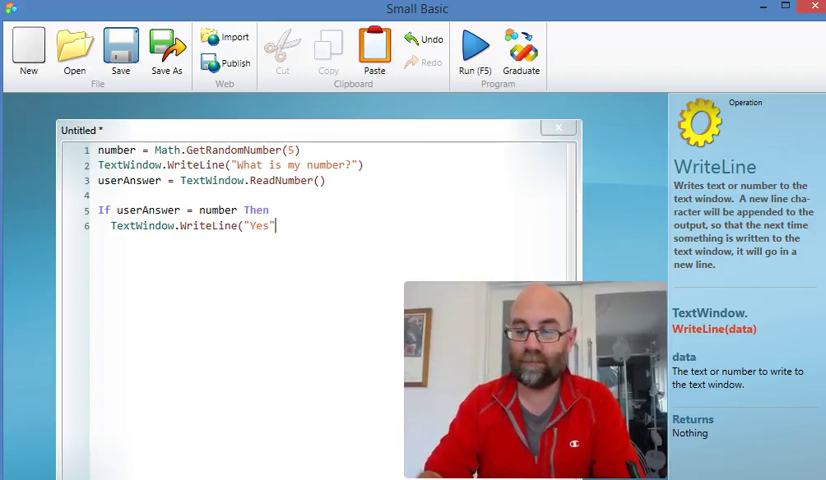
pyautogui.press('Enter')
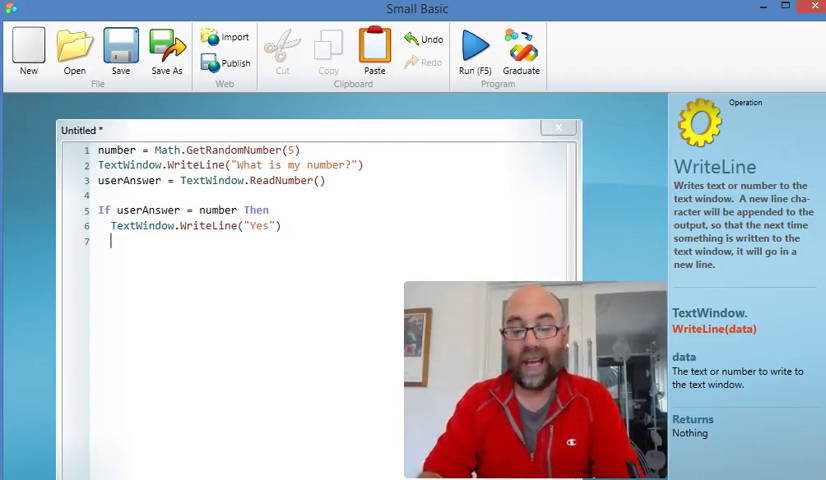
# Step: Write Else, TextWindow.WriteLine("No"), then EndIf to close the block
pyautogui.write('Else')
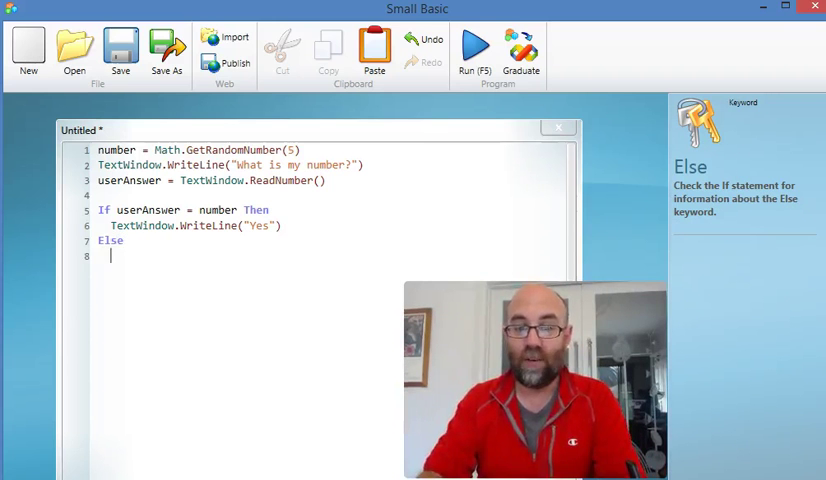
pyautogui.write('Text')
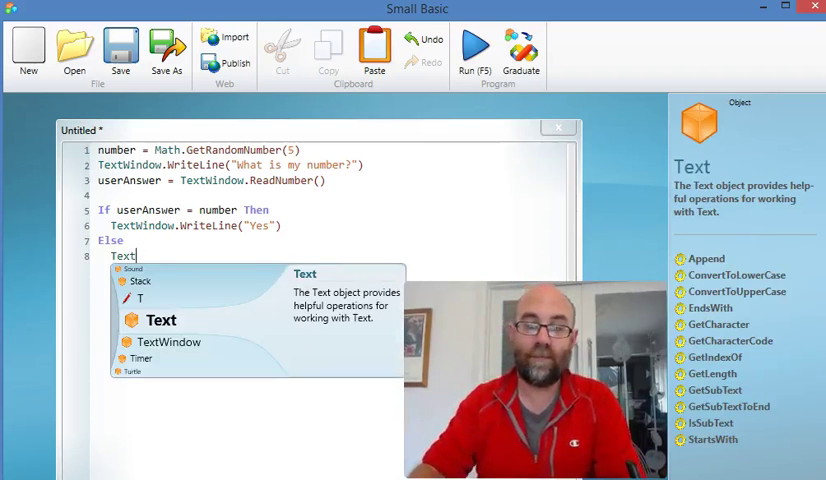
pyautogui.write('Window')
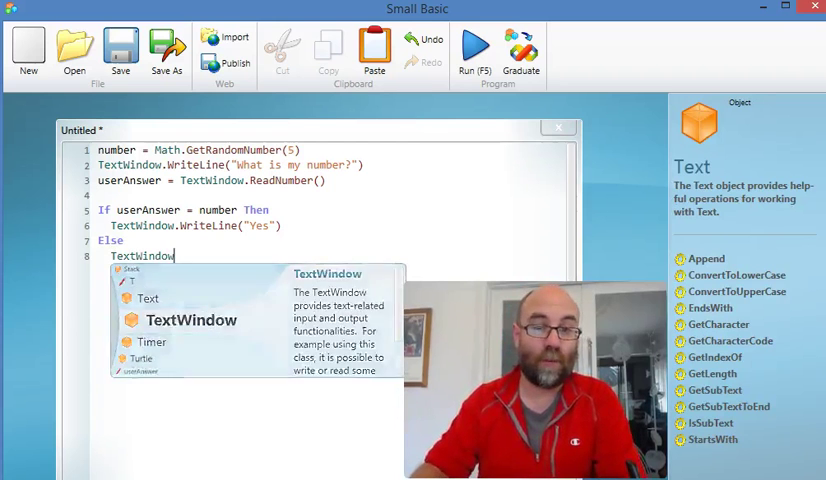
pyautogui.write('.WriteLine(')
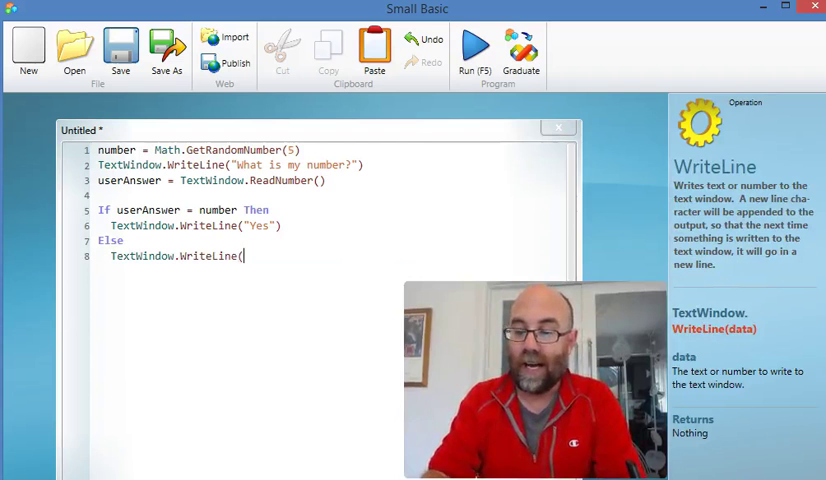
pyautogui.write('"No")')
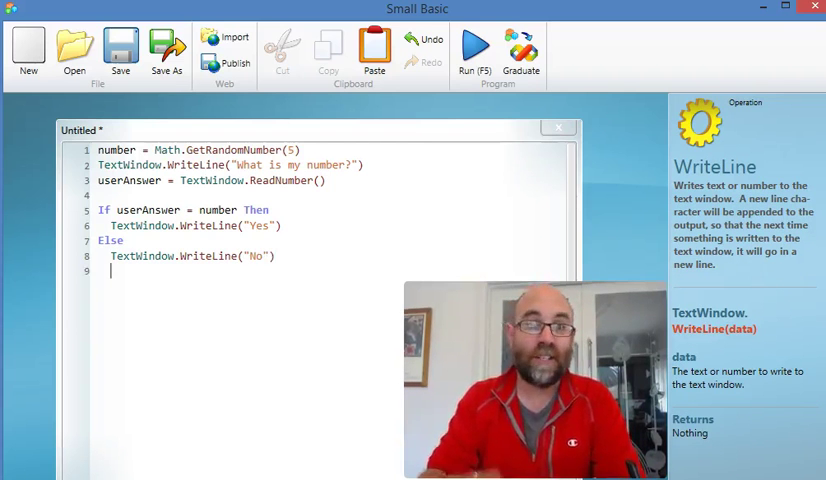
pyautogui.write('EndIf')
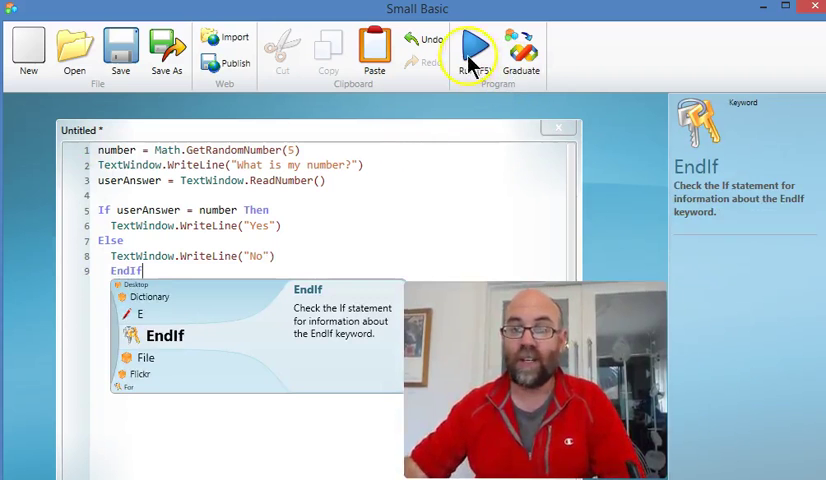
# Step: Run the program twice, answering 5 the second time to get Yes in the text window
pyautogui.click(478, 48)
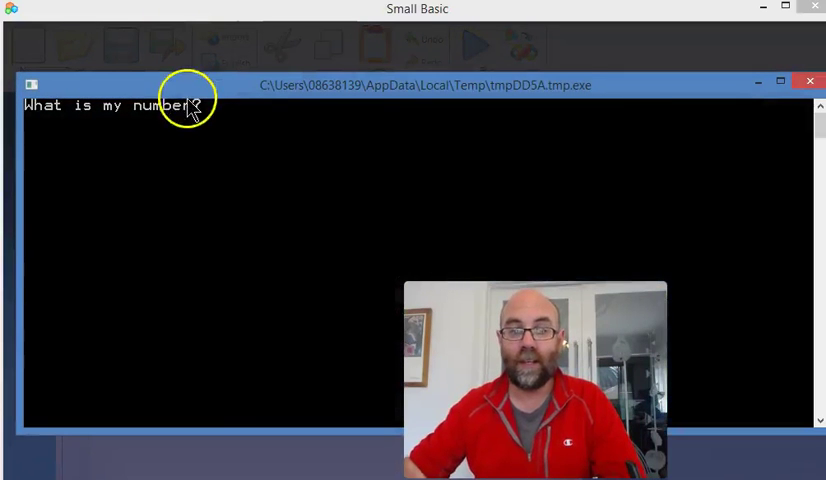
pyautogui.moveTo(248, 120)
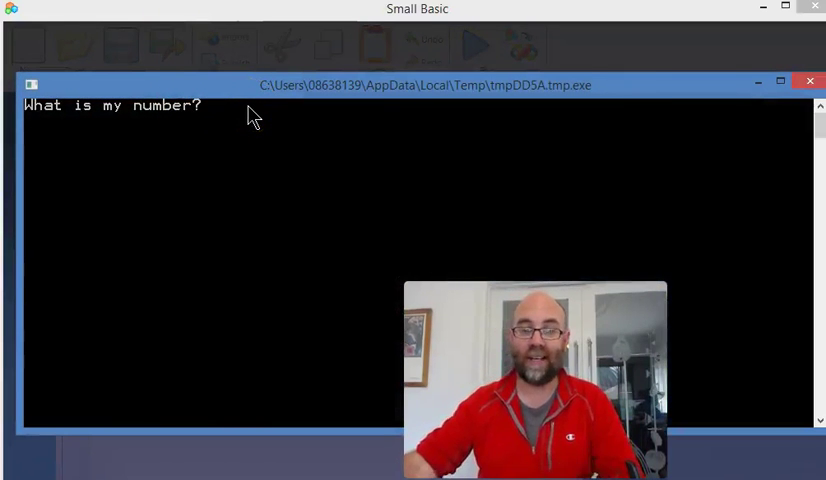
pyautogui.write('S')
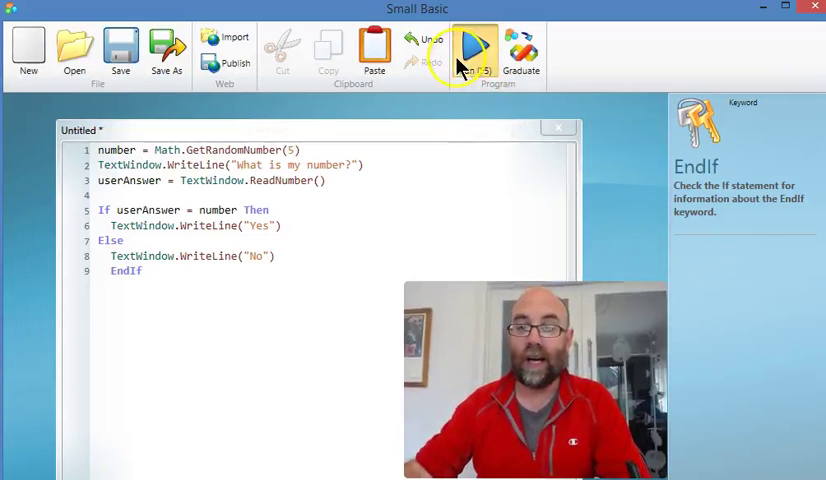
pyautogui.click(466, 44)
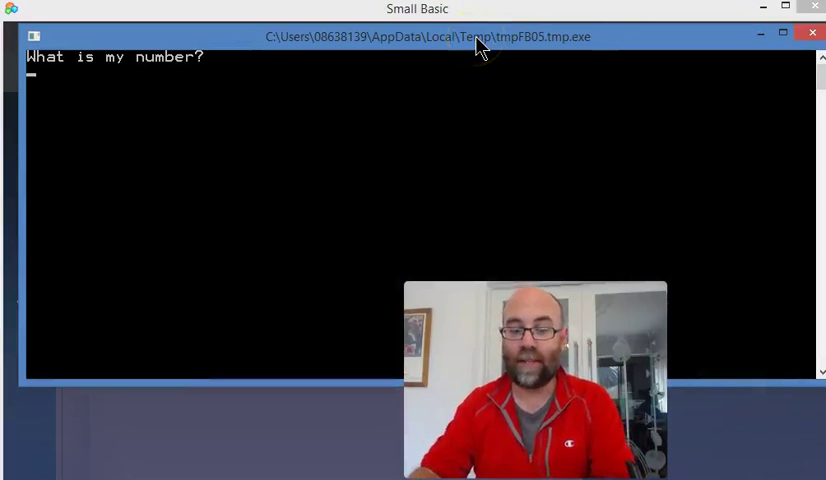
pyautogui.write('5')
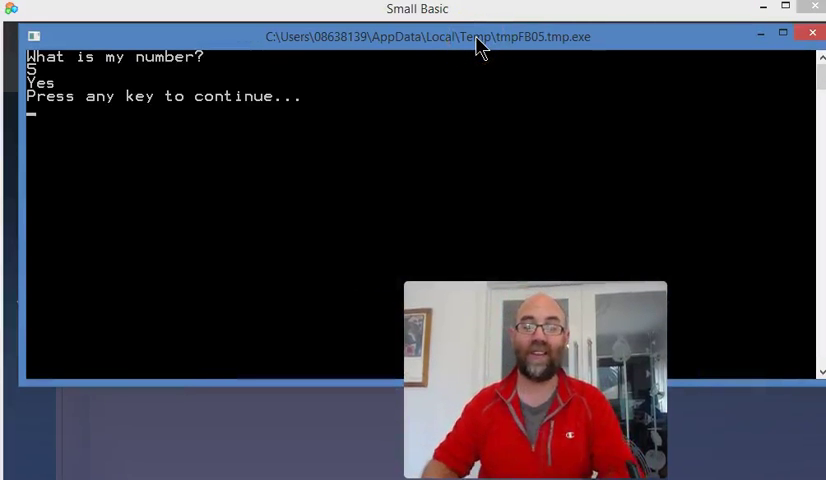